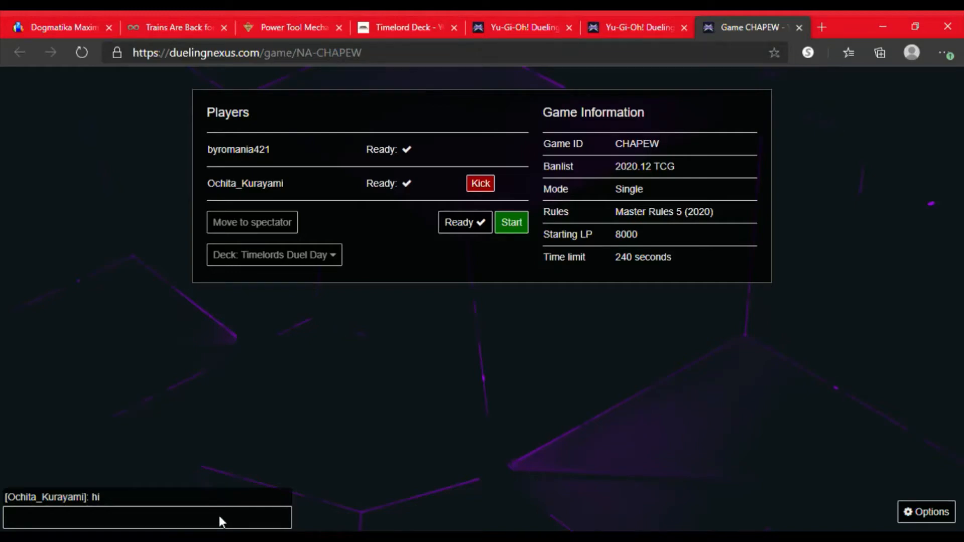
pyautogui.moveTo(464, 221)
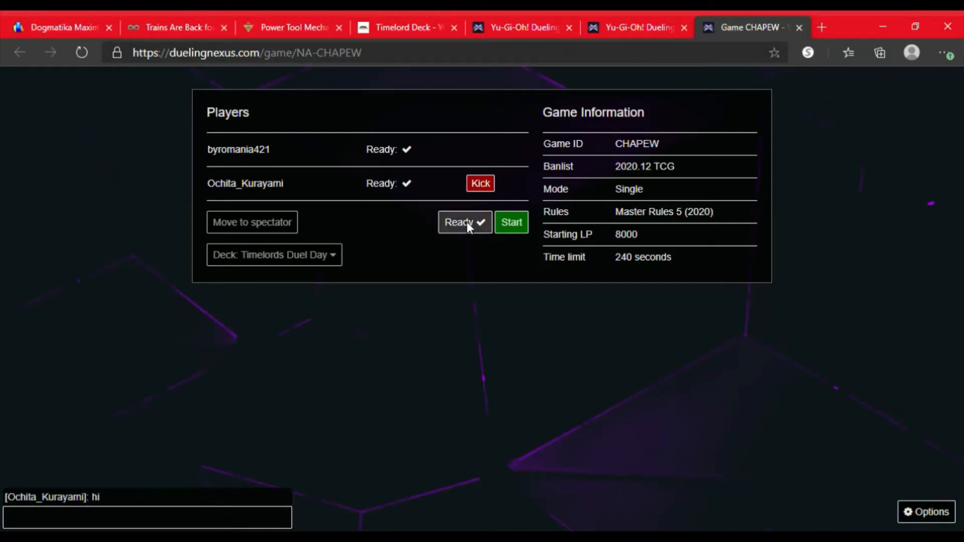
pyautogui.moveTo(546, 183)
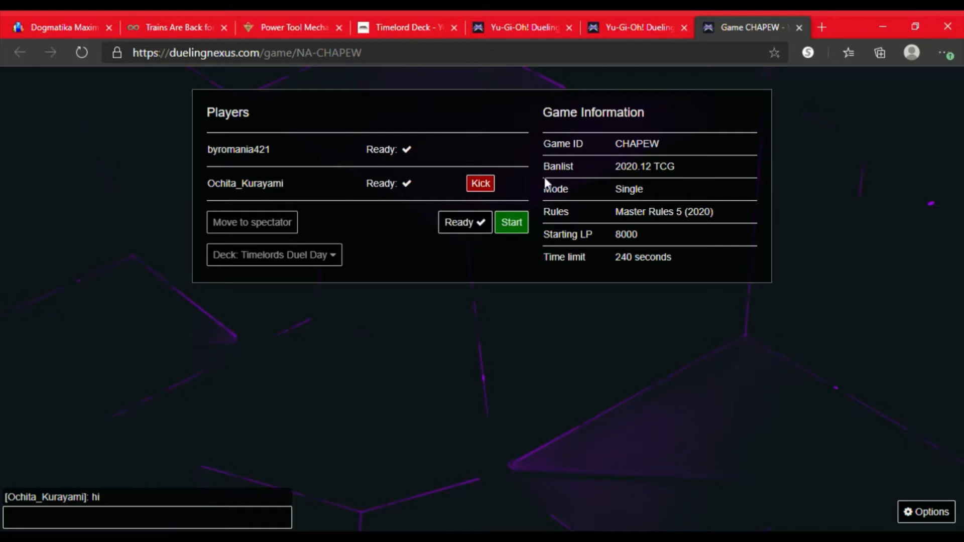
# Step: Start the duel, win turn order with paper and choose to go first
pyautogui.click(511, 222)
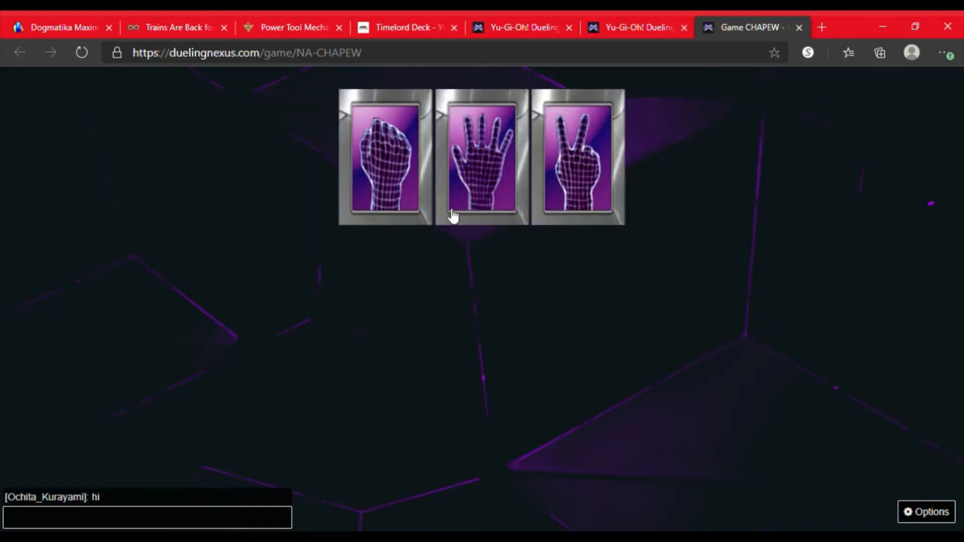
pyautogui.click(481, 157)
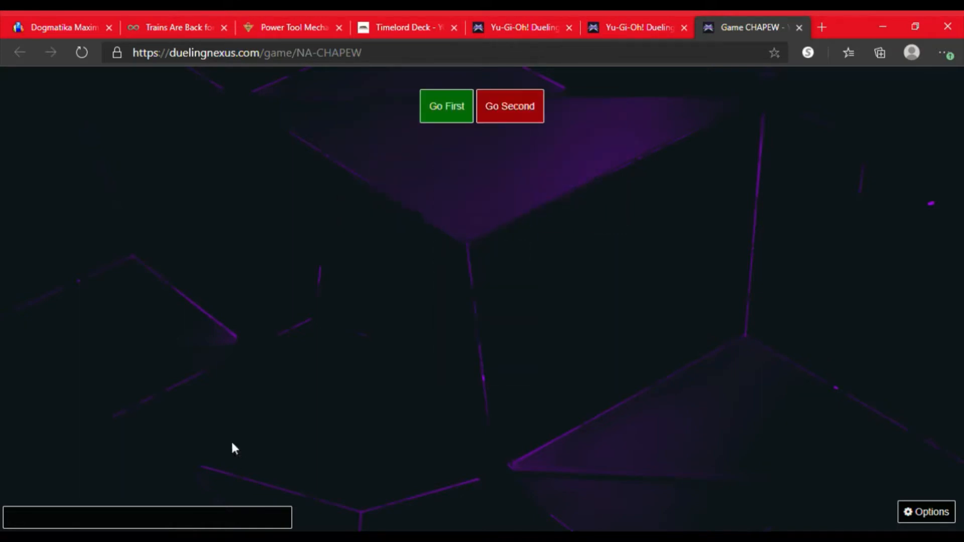
pyautogui.click(446, 105)
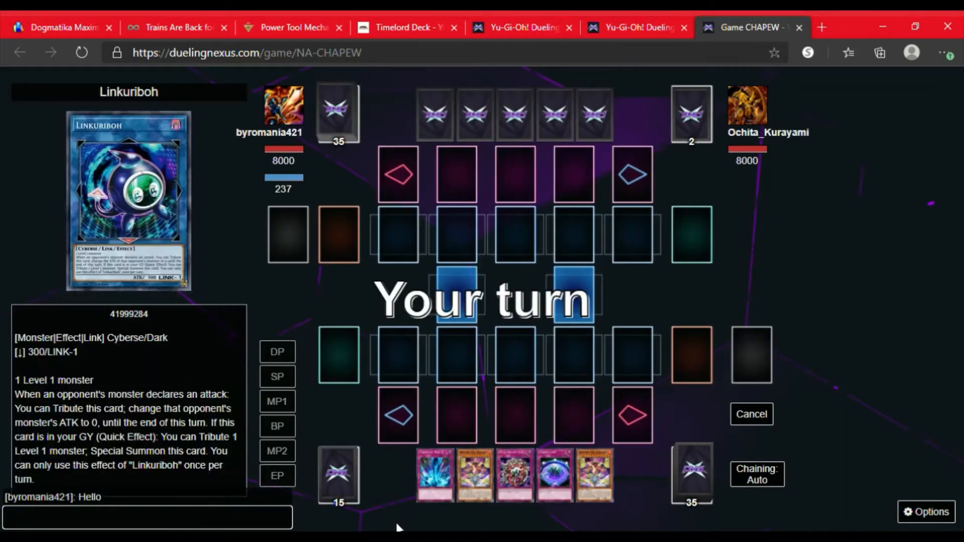
# Step: Set three traps including Summon Limit face-down and summon Michion, the Timelord
pyautogui.click(277, 402)
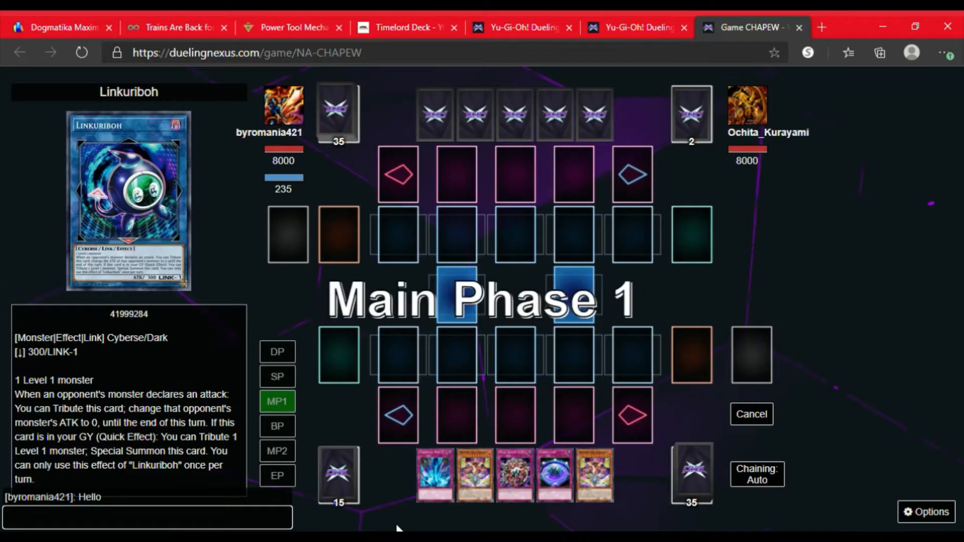
pyautogui.click(278, 475)
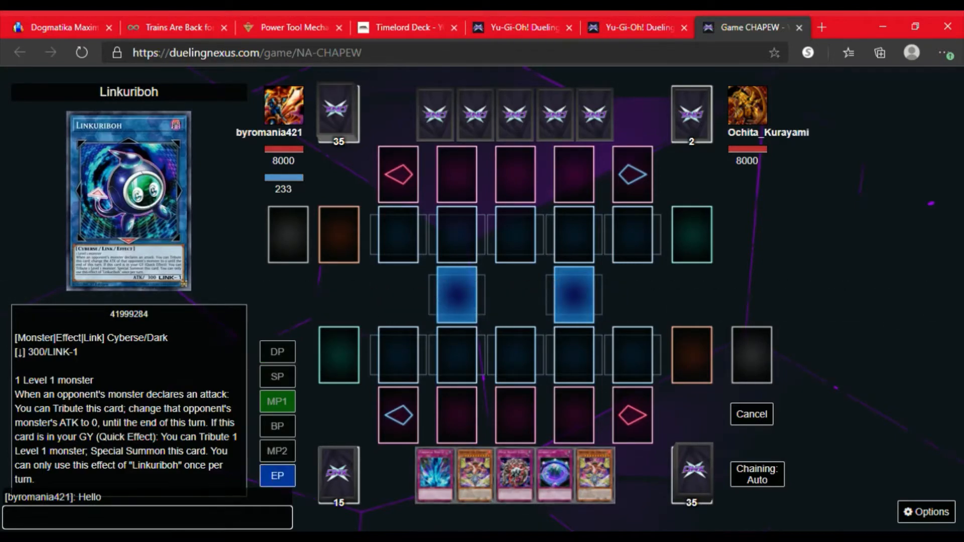
pyautogui.moveTo(435, 475)
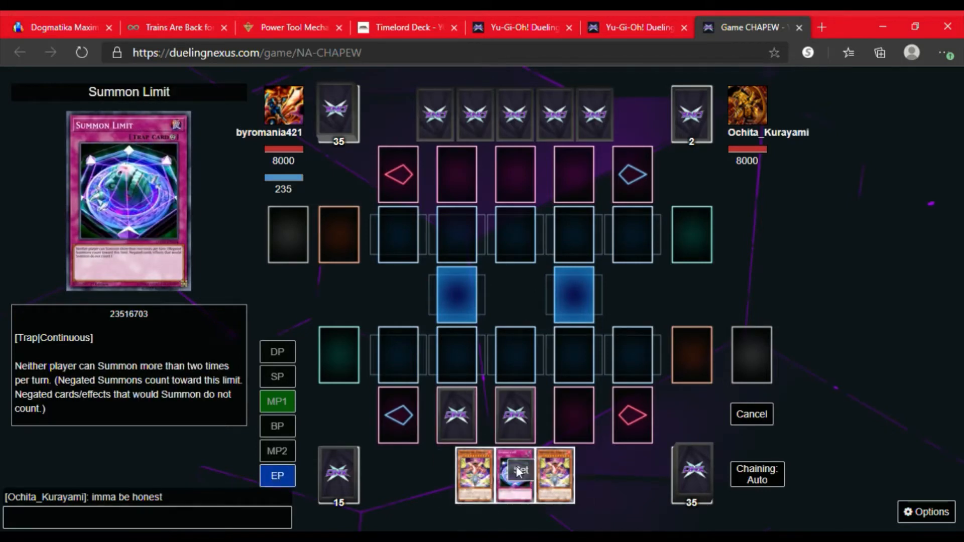
pyautogui.click(515, 475)
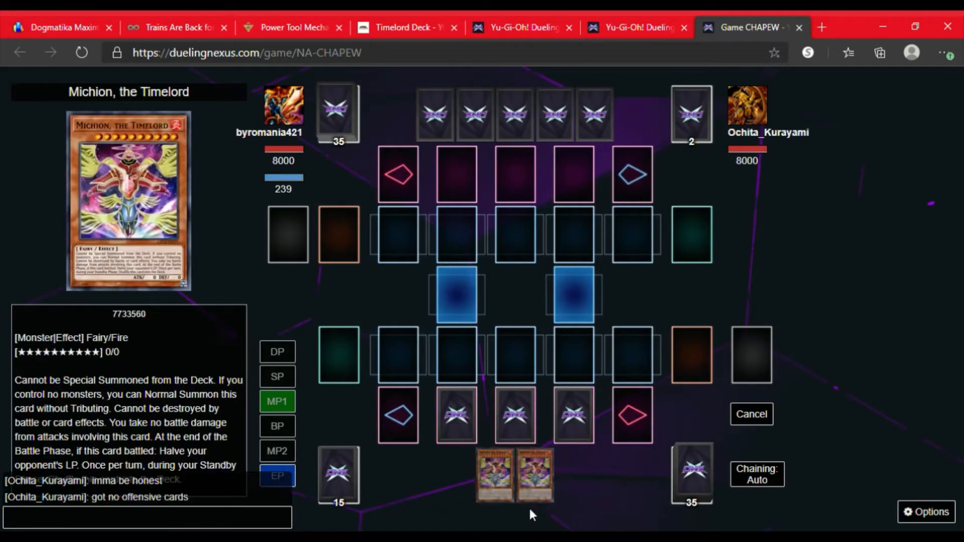
pyautogui.moveTo(498, 466)
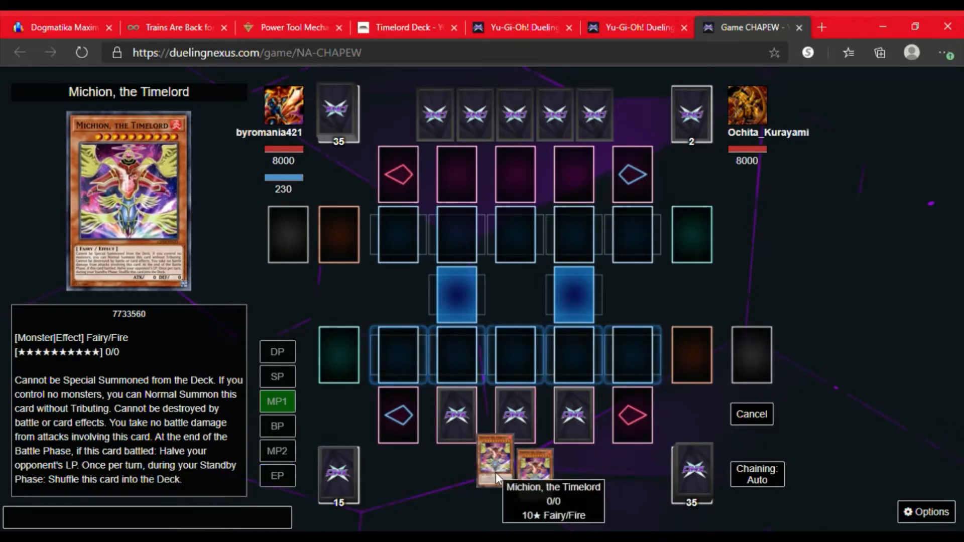
pyautogui.click(515, 355)
pyautogui.write('Lol')
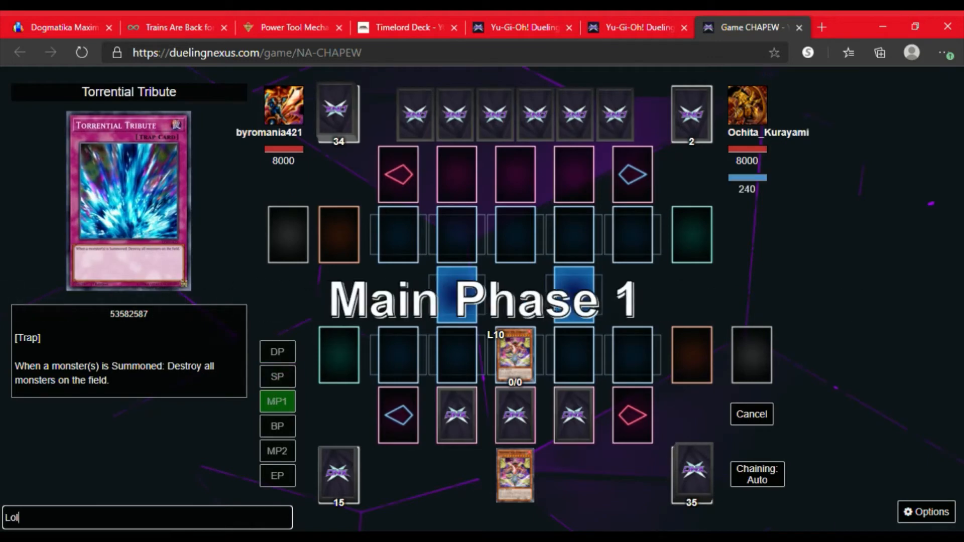
# Step: Send 'good luck' in chat and wait out the opponent's turn to the Draw Phase
pyautogui.write('g')
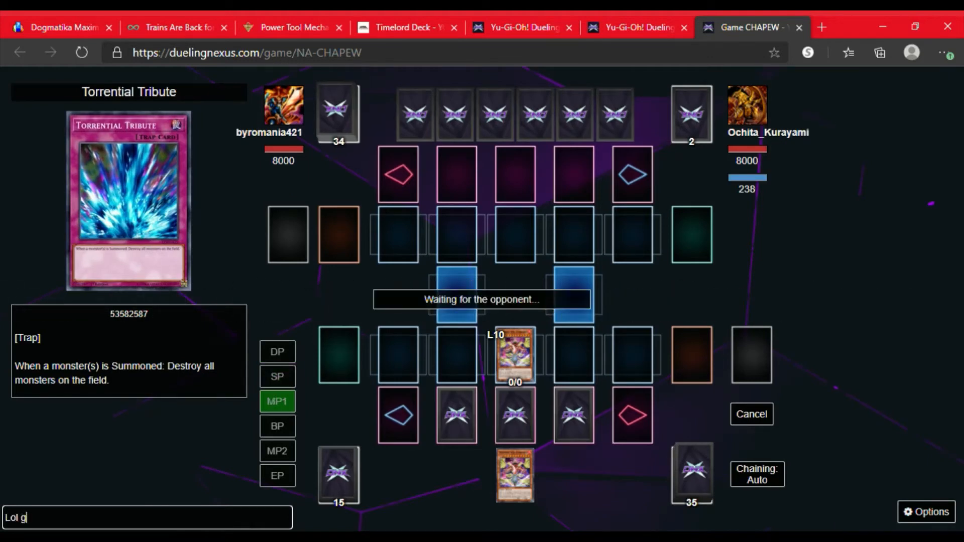
pyautogui.write('ood luc')
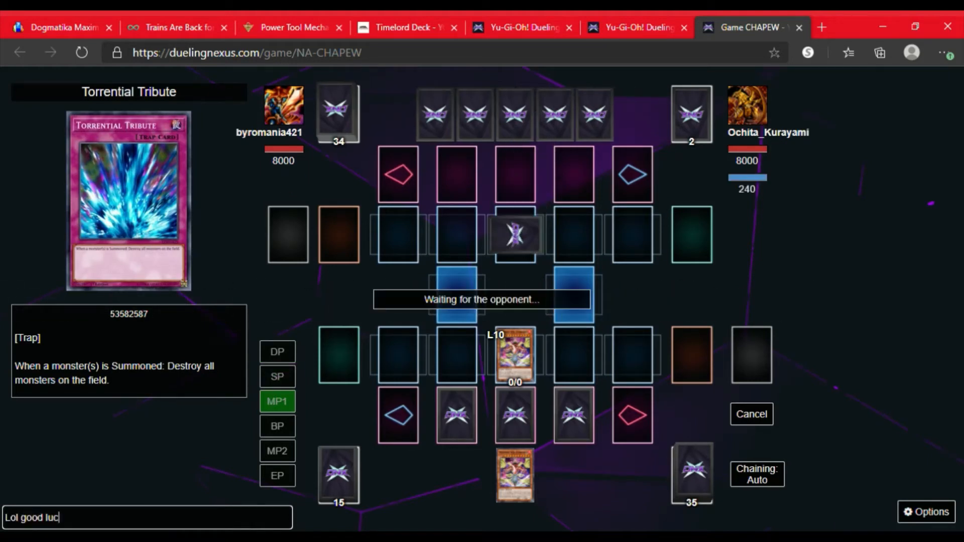
pyautogui.press('Return')
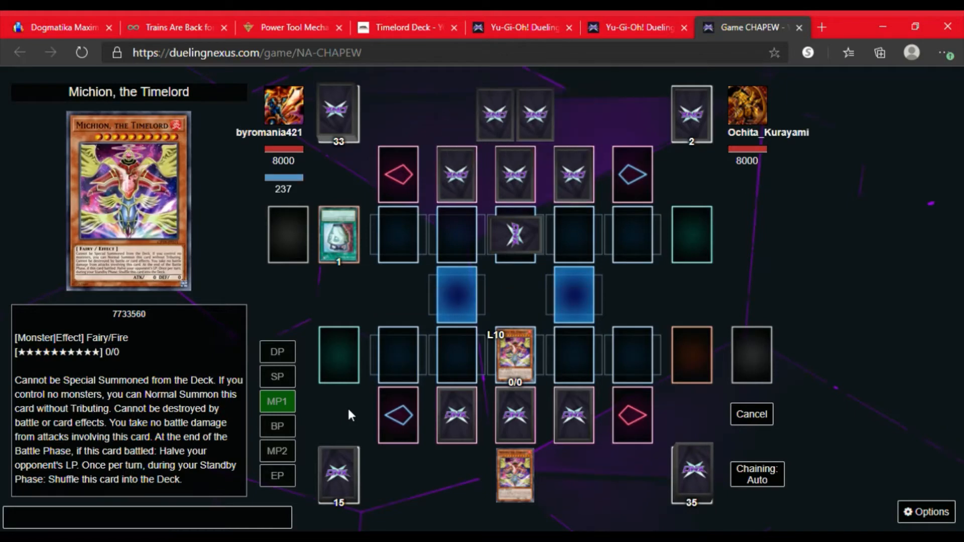
pyautogui.click(277, 475)
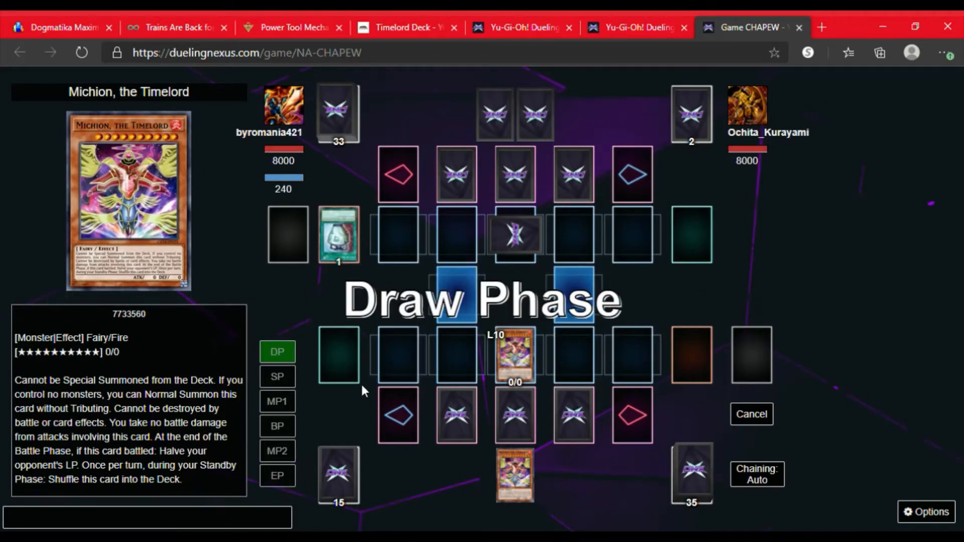
# Step: Advance through Draw and Standby Phases, declining the 'Activate a card?' prompt, to Main Phase 1
pyautogui.click(277, 377)
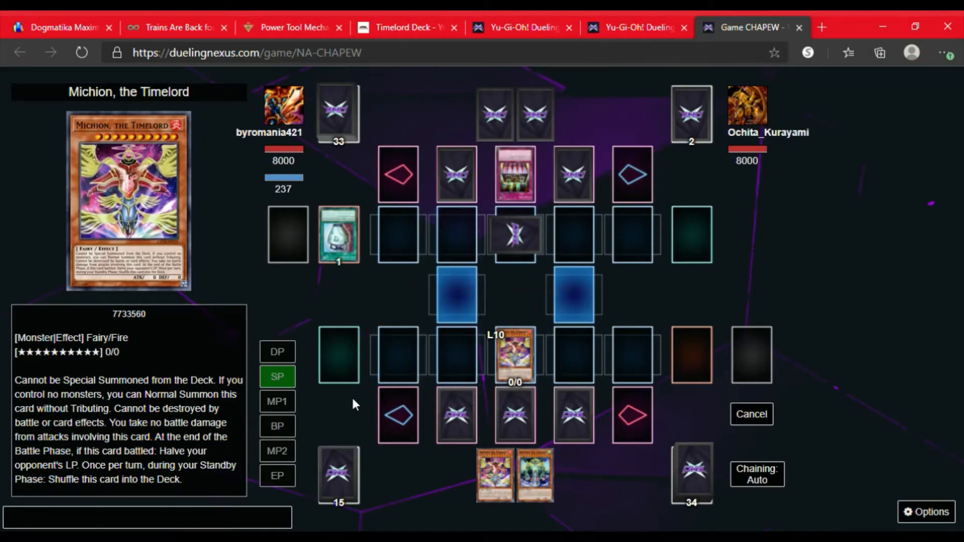
pyautogui.click(515, 174)
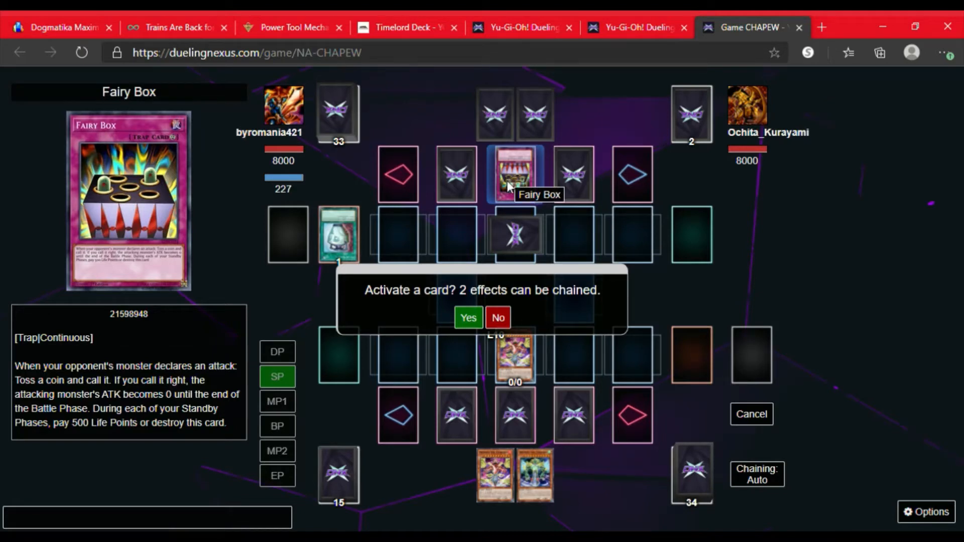
pyautogui.click(467, 318)
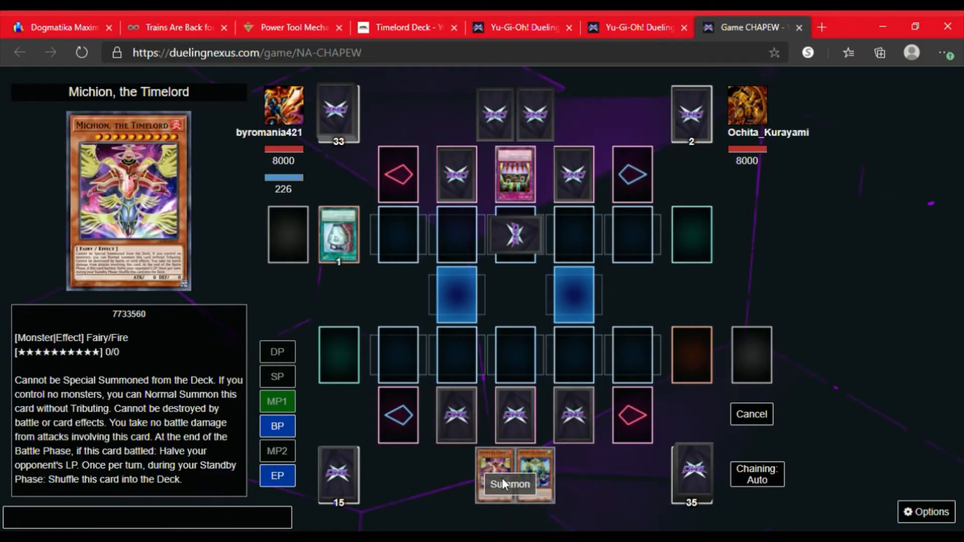
# Step: Summon Michion, attack the set monster to halve opponent's LP to 4000, then end the turn
pyautogui.click(510, 484)
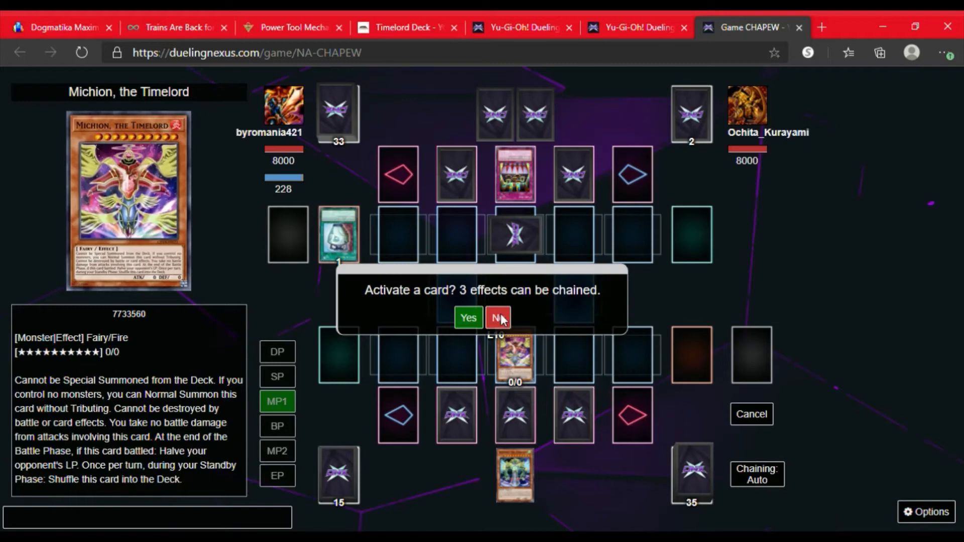
pyautogui.click(498, 318)
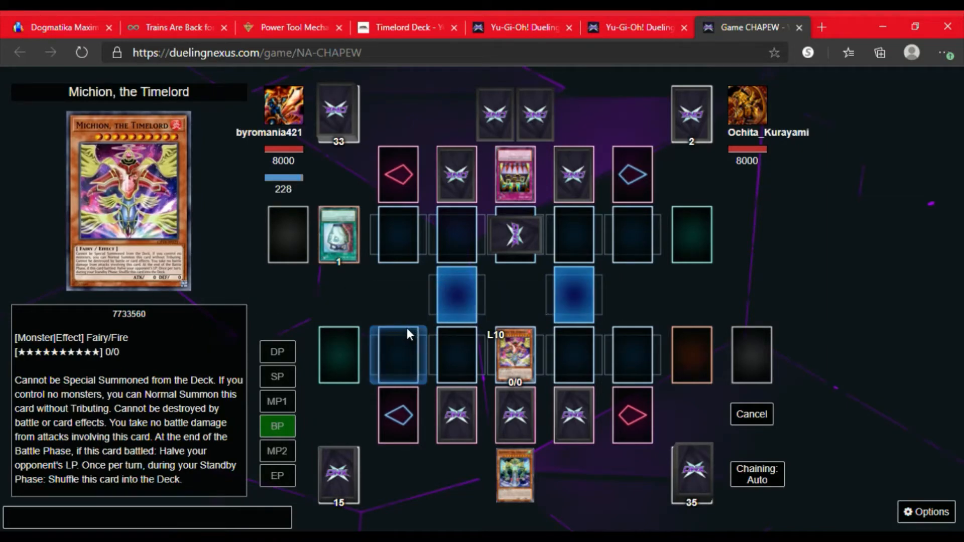
pyautogui.click(515, 234)
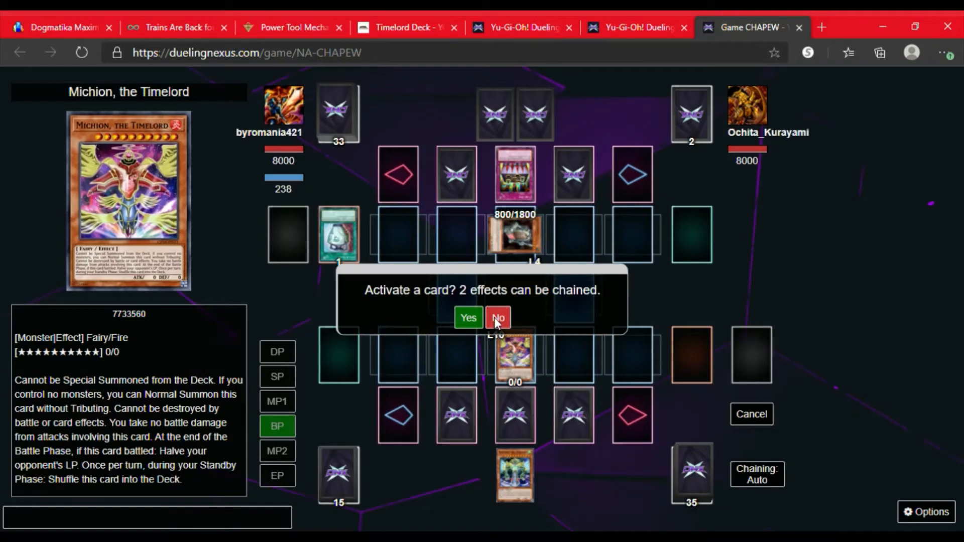
pyautogui.click(498, 319)
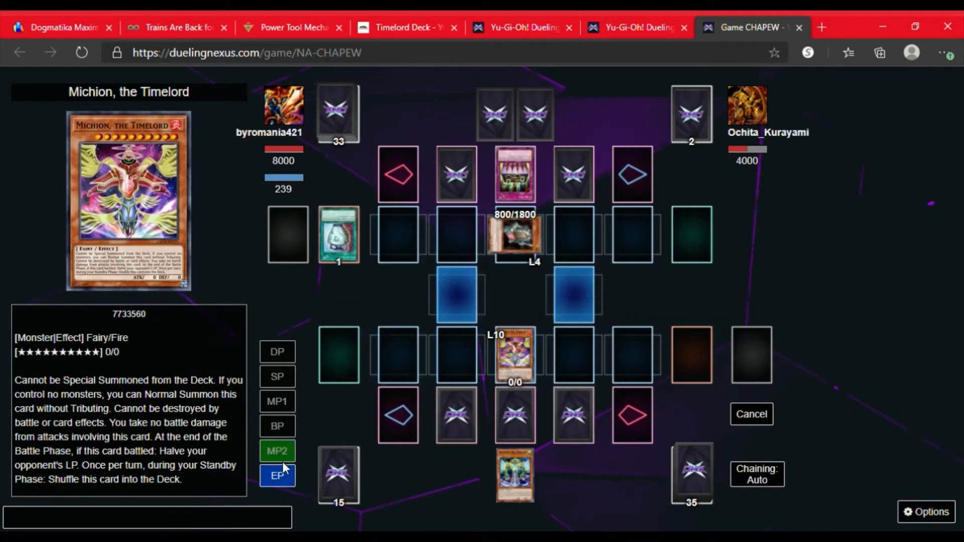
pyautogui.click(277, 475)
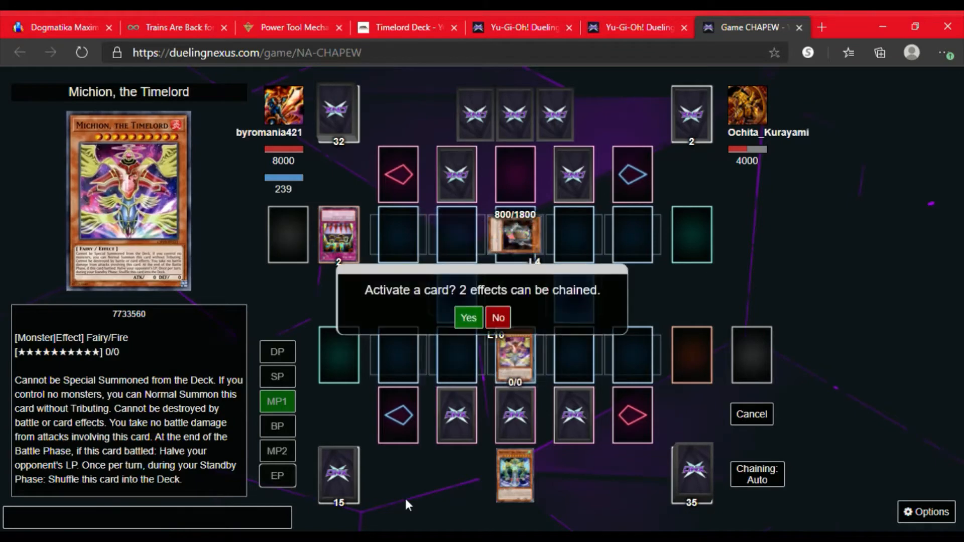
pyautogui.moveTo(515, 234)
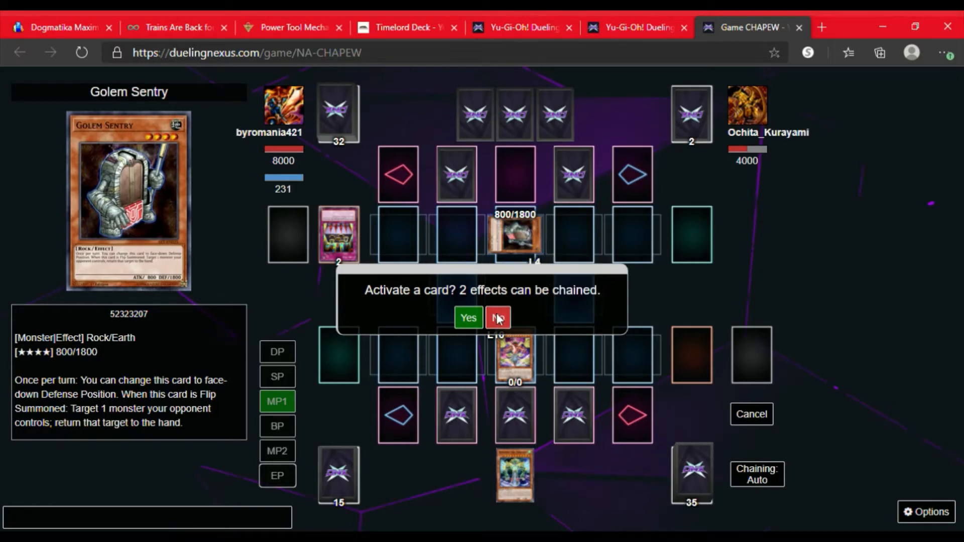
# Step: Decline the first response, then activate the set Summon Limit trap against the opponent's summons
pyautogui.click(498, 318)
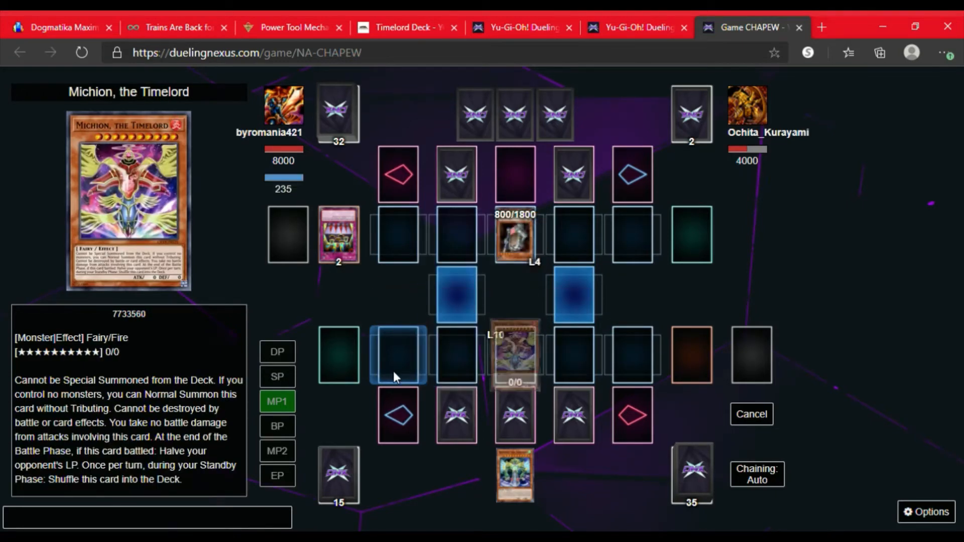
pyautogui.click(397, 354)
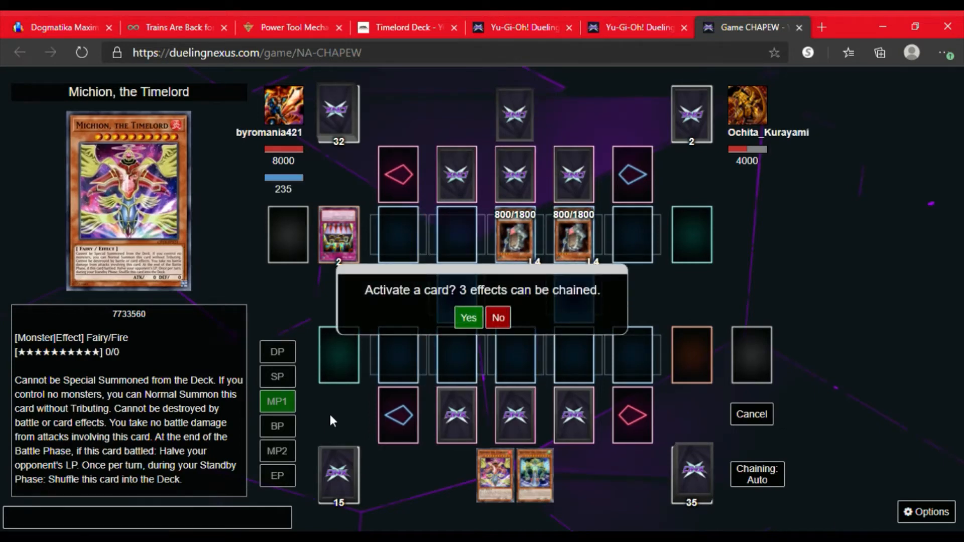
pyautogui.moveTo(514, 240)
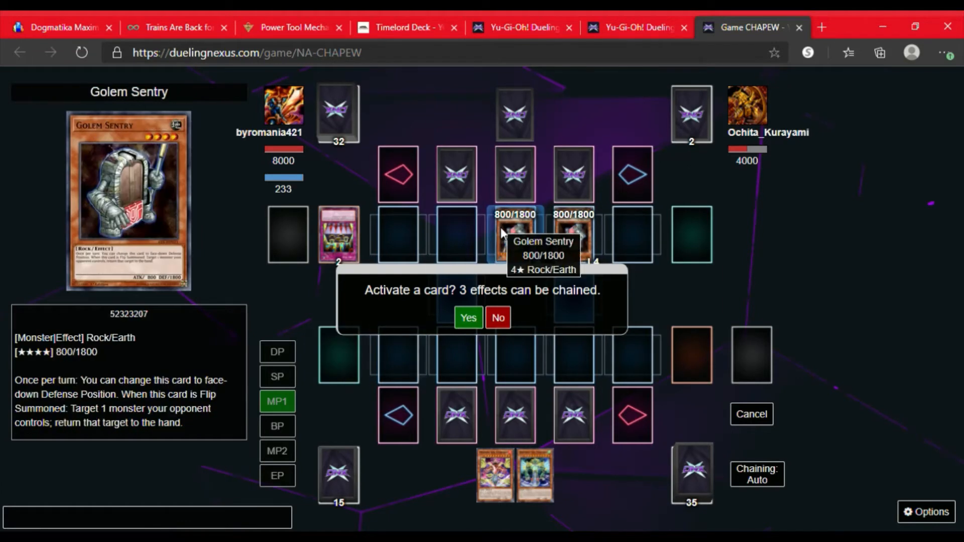
pyautogui.moveTo(542, 278)
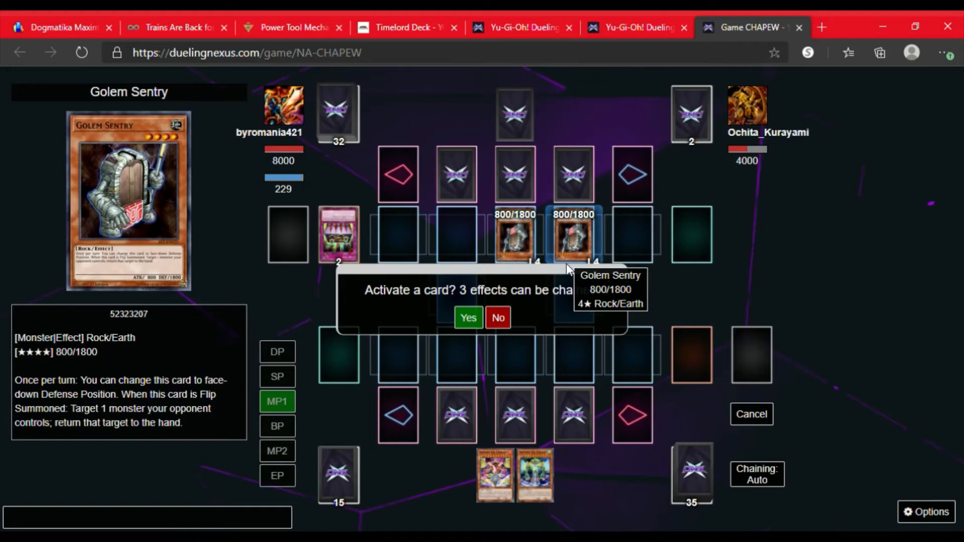
pyautogui.moveTo(514, 415)
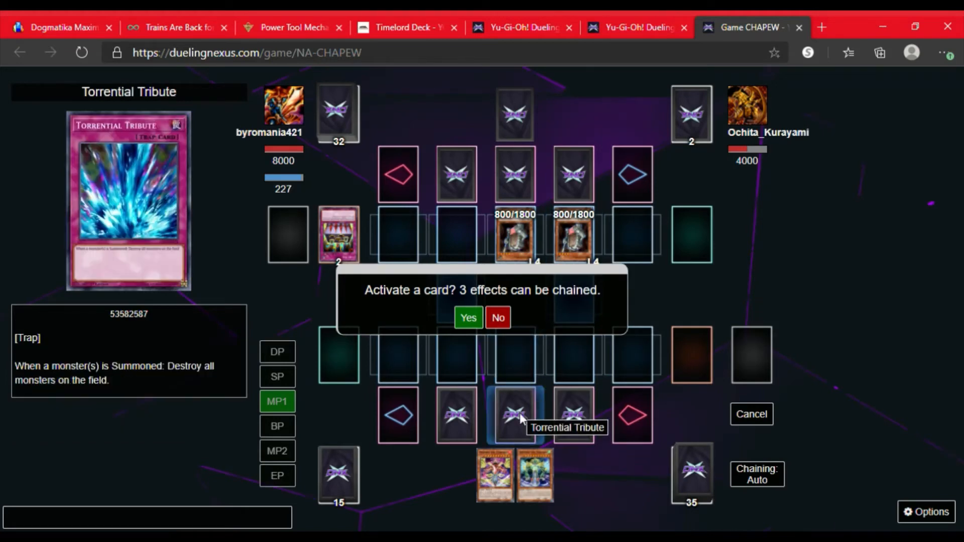
pyautogui.moveTo(572, 415)
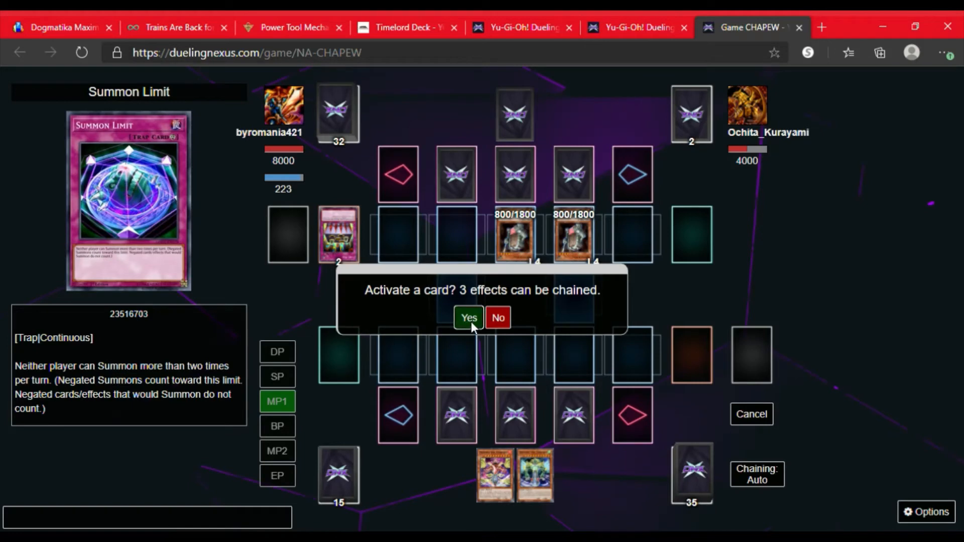
pyautogui.click(468, 319)
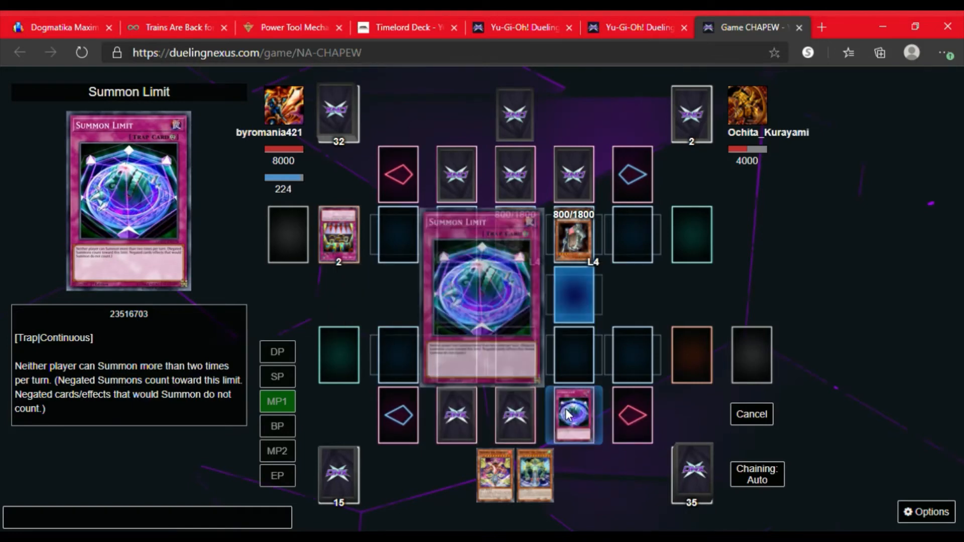
pyautogui.click(573, 415)
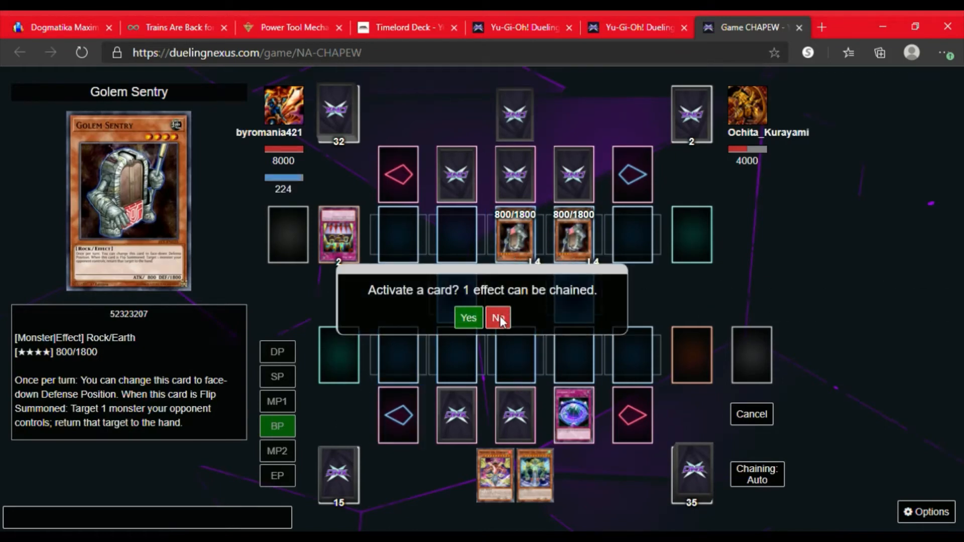
# Step: Decline every chain prompt and move to the End Phase
pyautogui.click(498, 319)
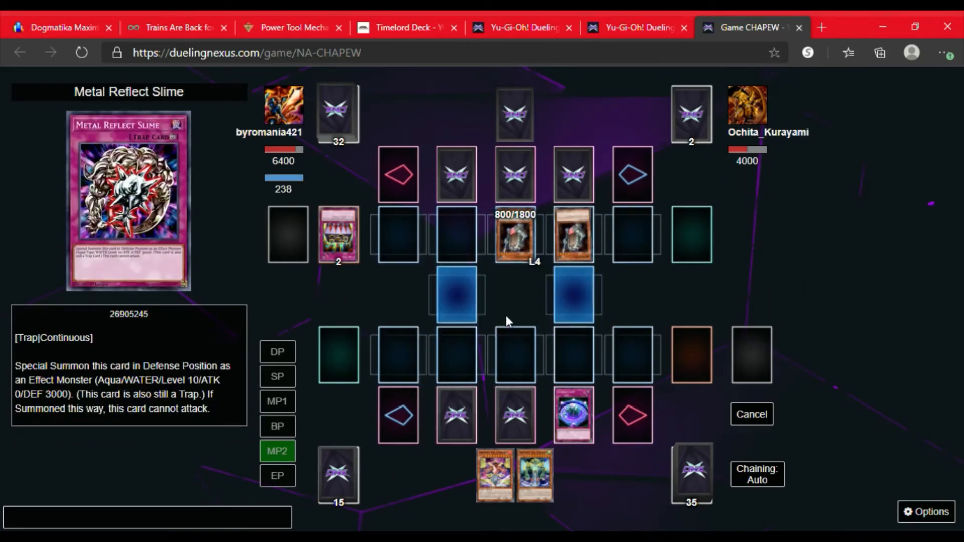
pyautogui.click(277, 475)
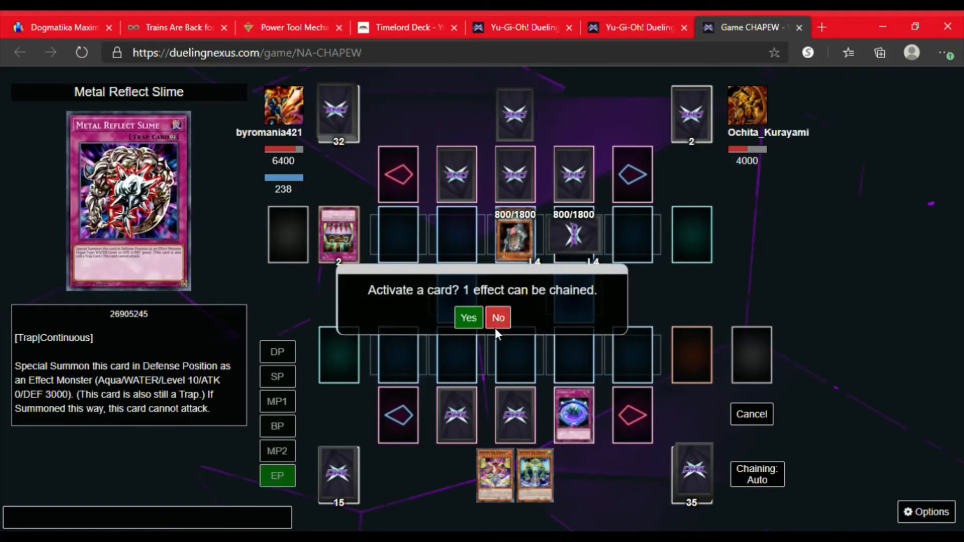
pyautogui.click(497, 318)
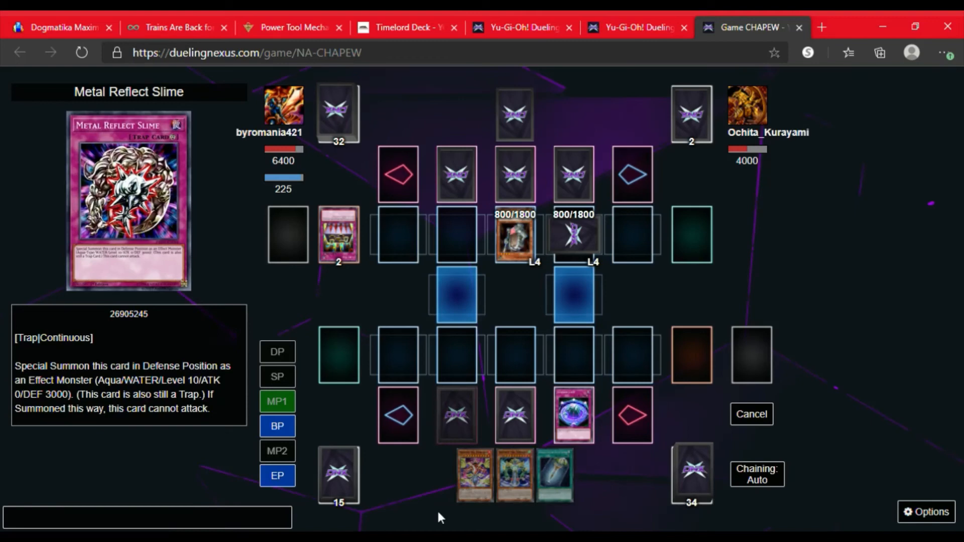
pyautogui.moveTo(553, 473)
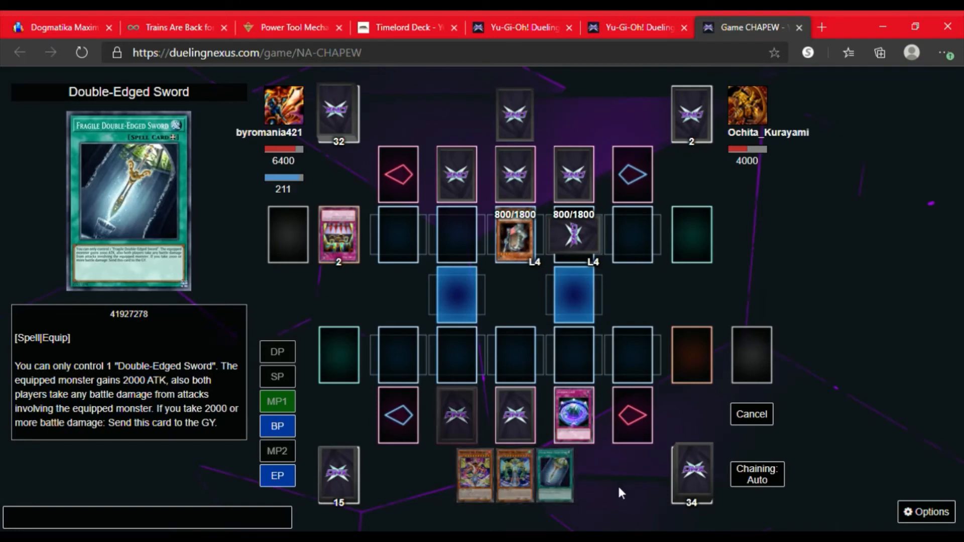
pyautogui.moveTo(553, 473)
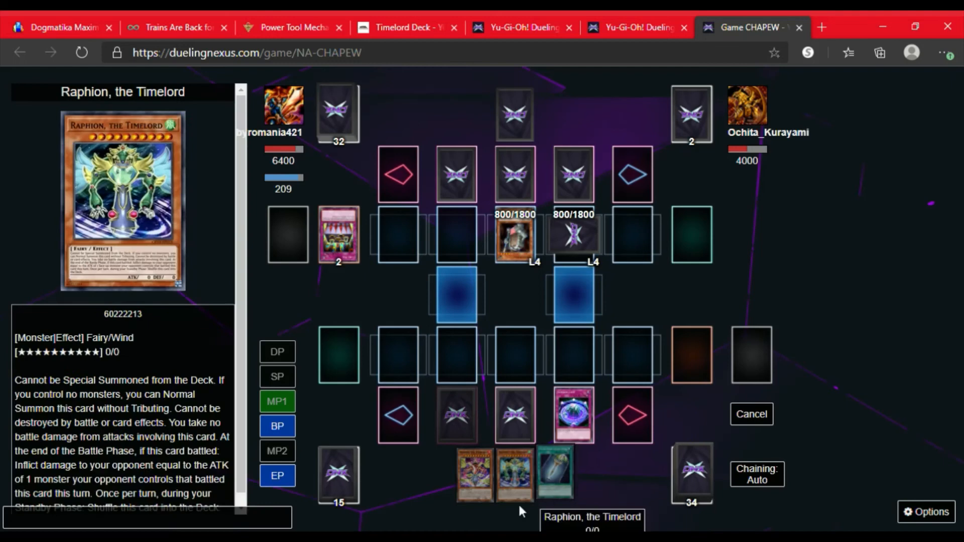
pyautogui.moveTo(522, 486)
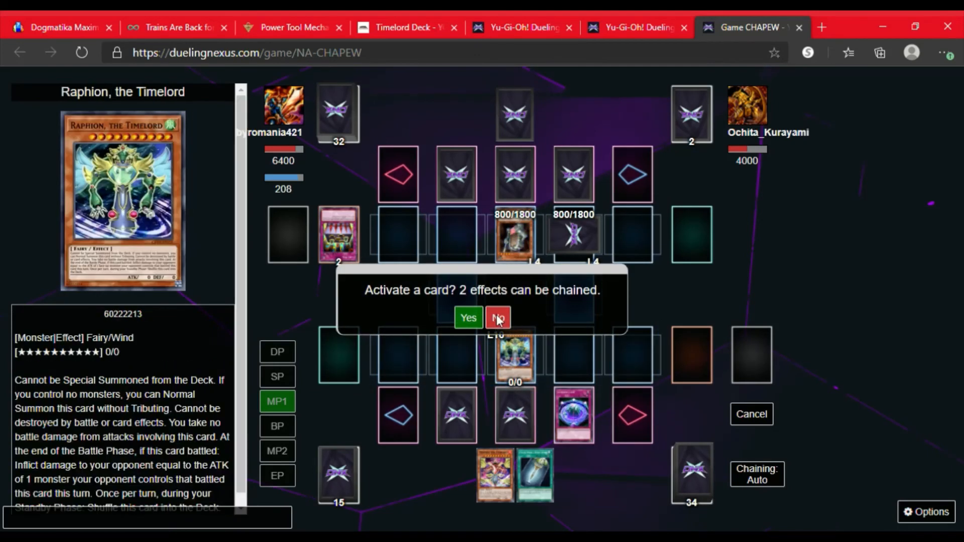
# Step: Equip Double-Edged Sword to the opponent's Golem Sentry for 2800 ATK and enter the Battle Phase
pyautogui.click(498, 319)
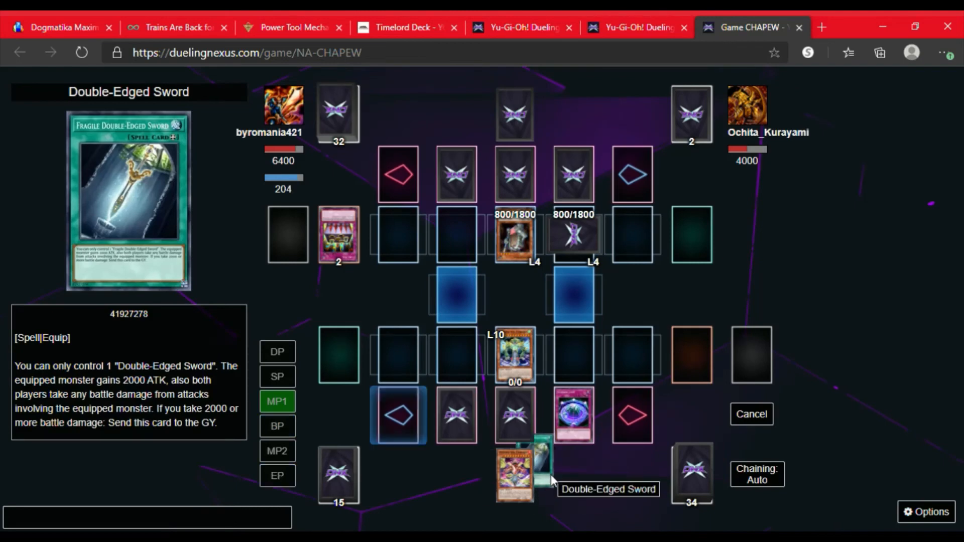
pyautogui.moveTo(516, 240)
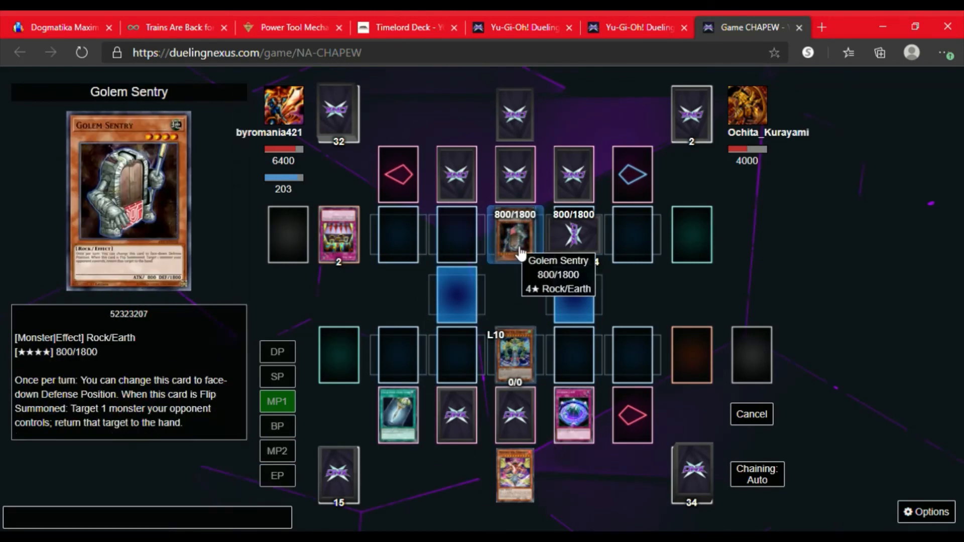
pyautogui.click(514, 240)
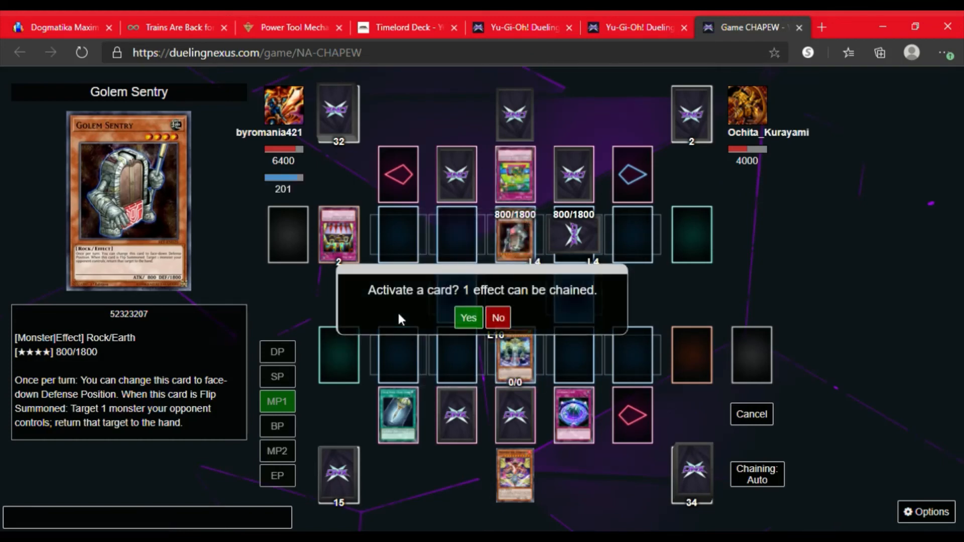
pyautogui.moveTo(515, 174)
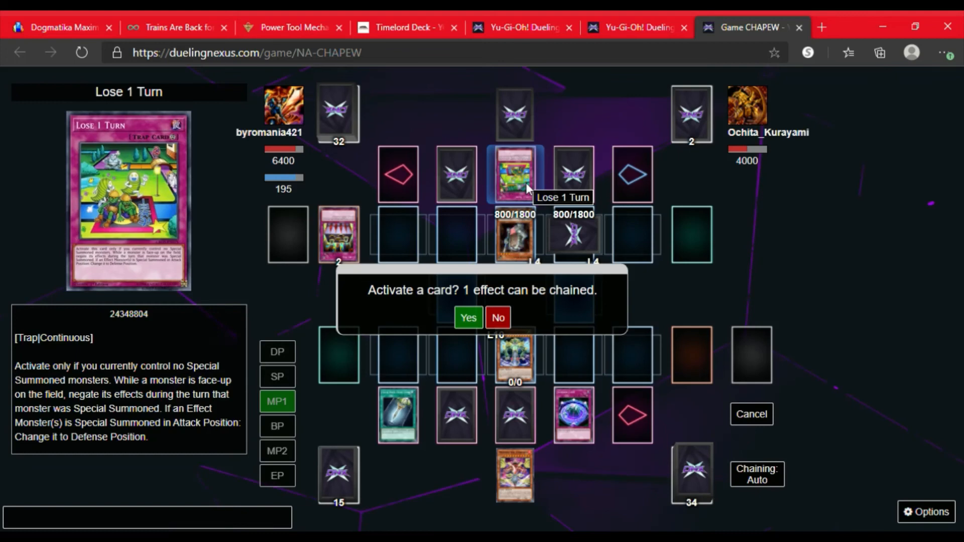
pyautogui.moveTo(514, 240)
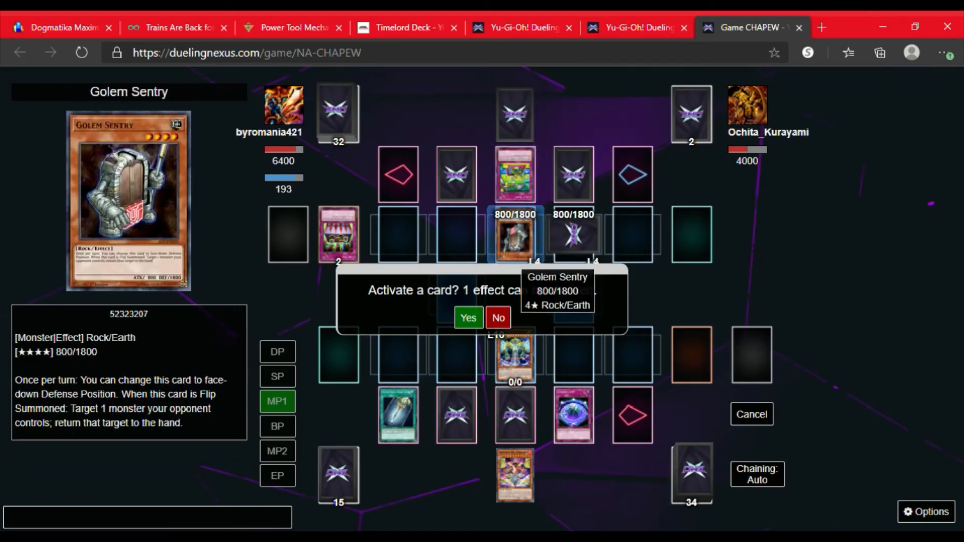
pyautogui.click(467, 318)
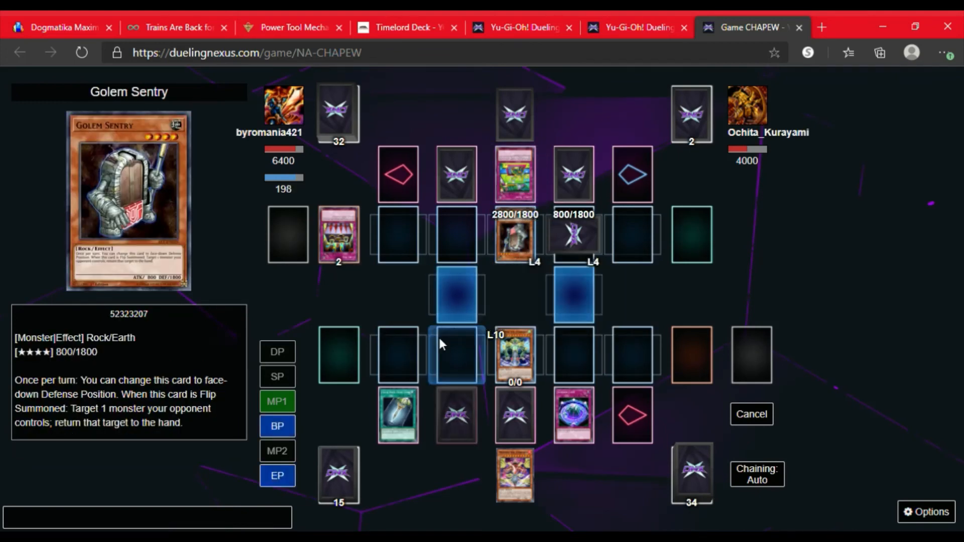
pyautogui.click(277, 426)
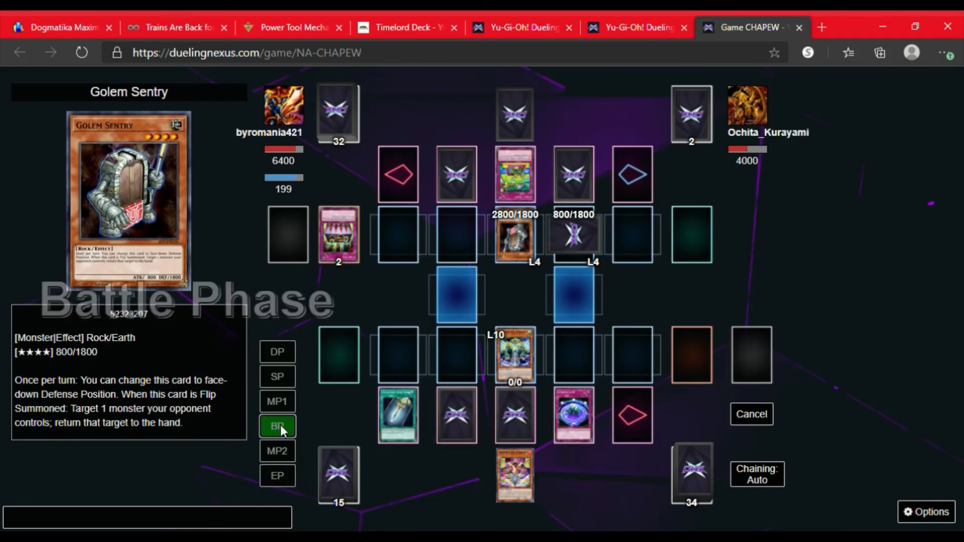
pyautogui.moveTo(514, 357)
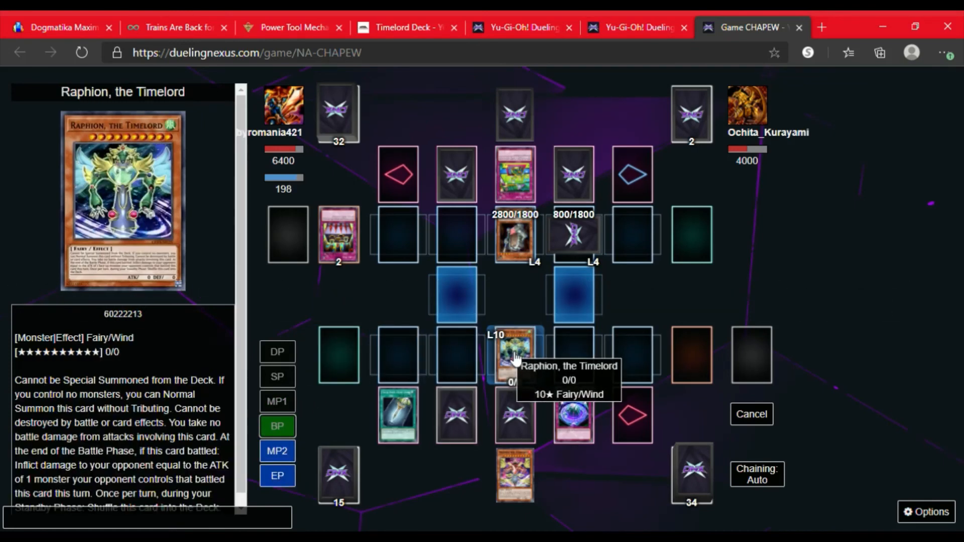
pyautogui.moveTo(514, 240)
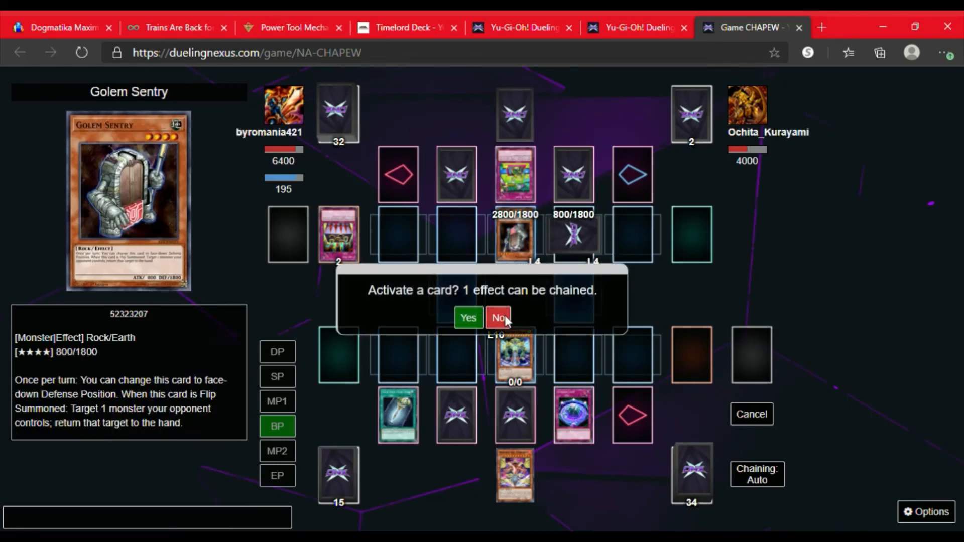
# Step: Let Raphion's attack resolve without chaining, dropping the opponent to 0 LP for the win
pyautogui.click(498, 317)
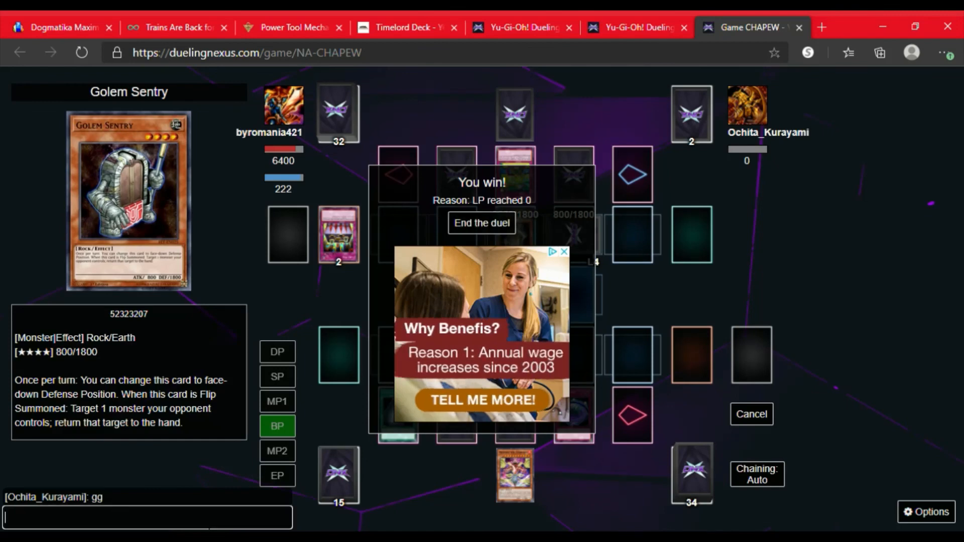
# Step: Reply 'GG' and 'Thank you' to the opponent in chat on the victory screen
pyautogui.write('GG')
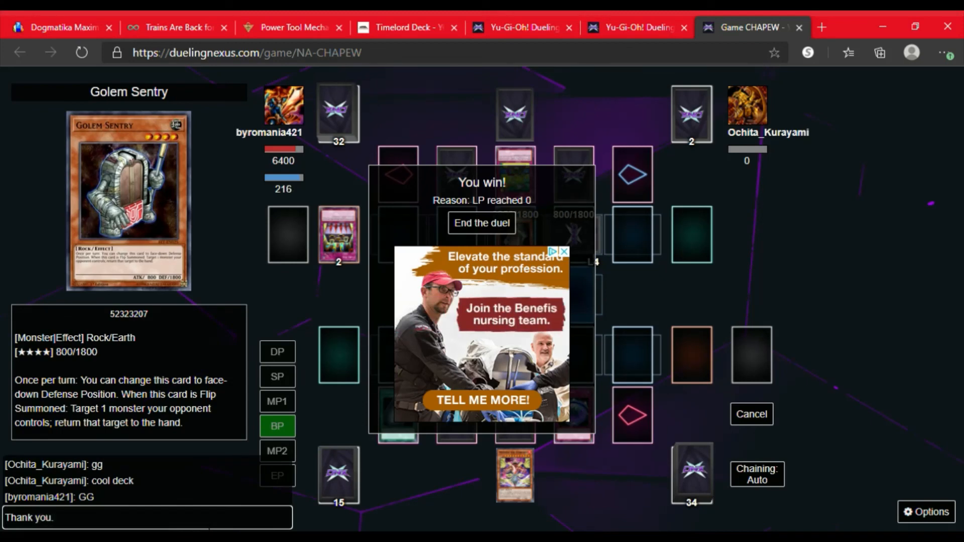
pyautogui.press('Return')
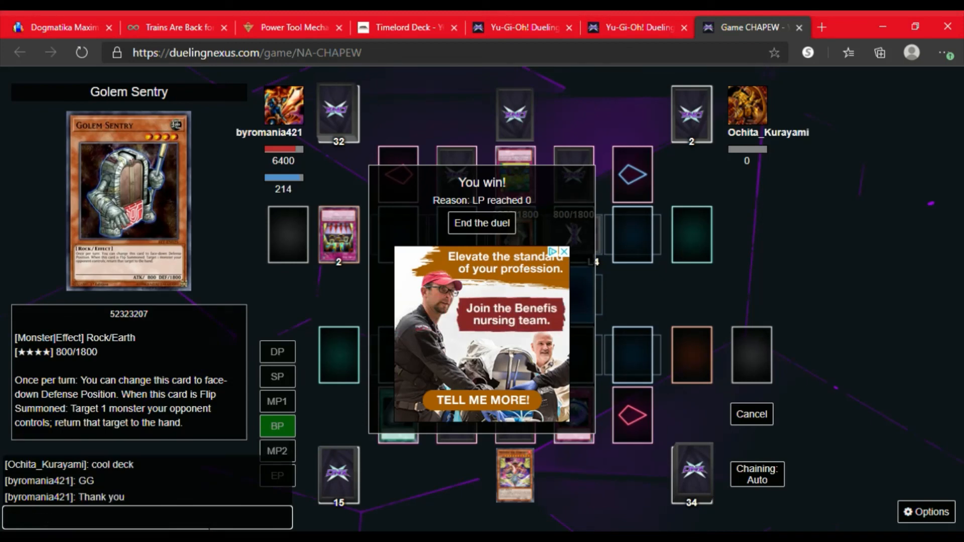